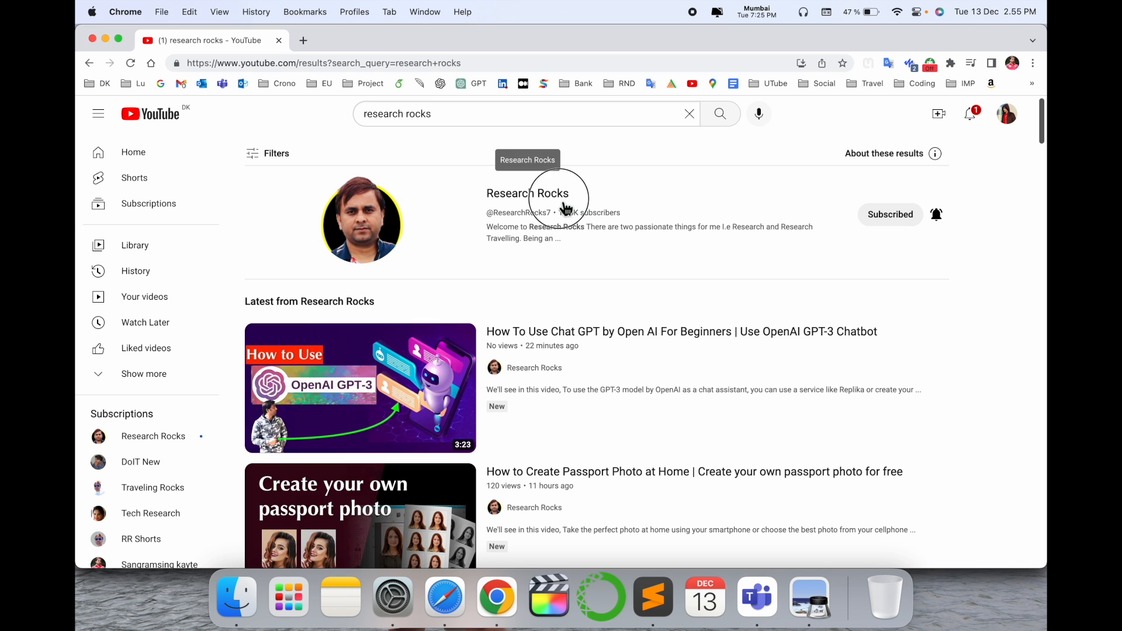
- Go to the github.com/vincelwt/chatgpt-mac repository in a new tab
click(527, 192)
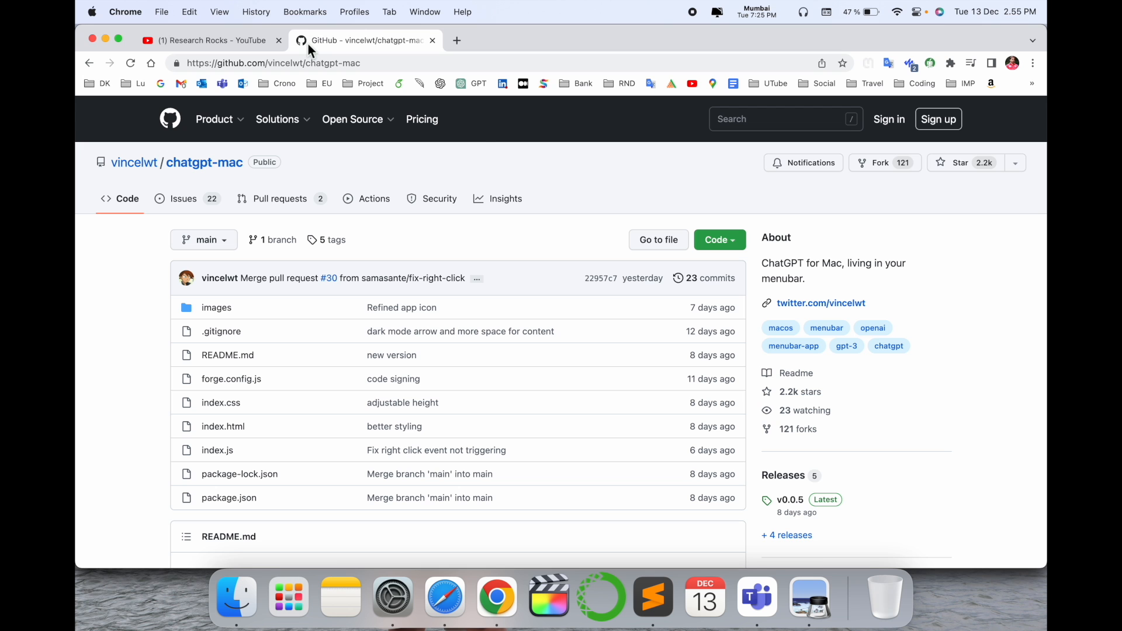
- Scroll the repository page down to the README's Mac Arm64 and Mac Intel .dmg links
scroll(down, 3)
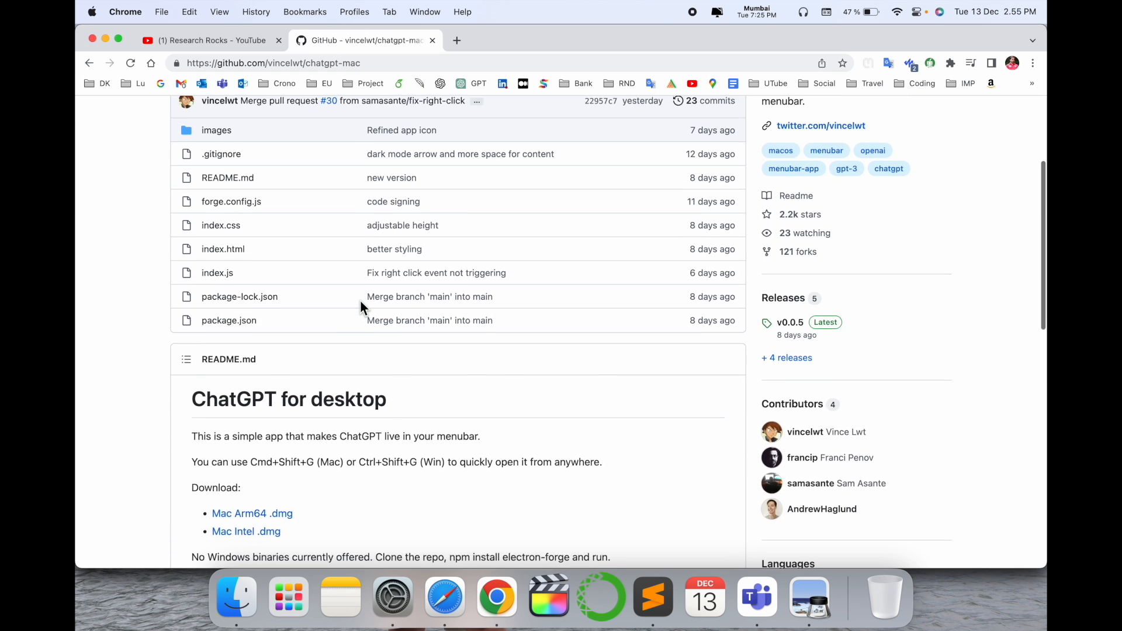
scroll(down, 3)
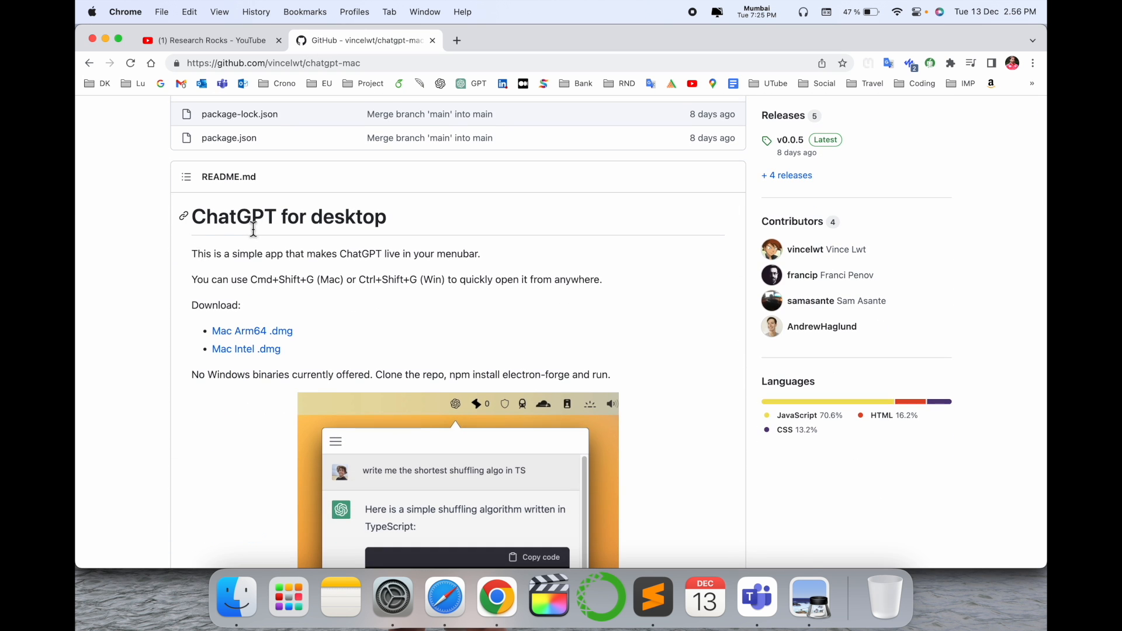
mouse_move(429, 274)
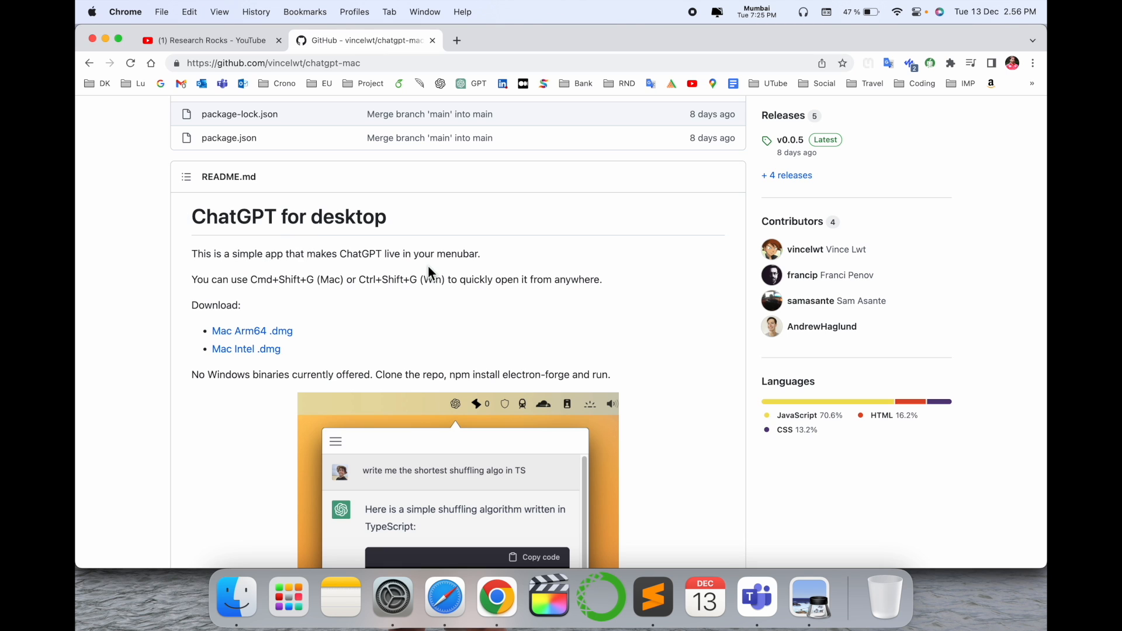
mouse_move(602, 201)
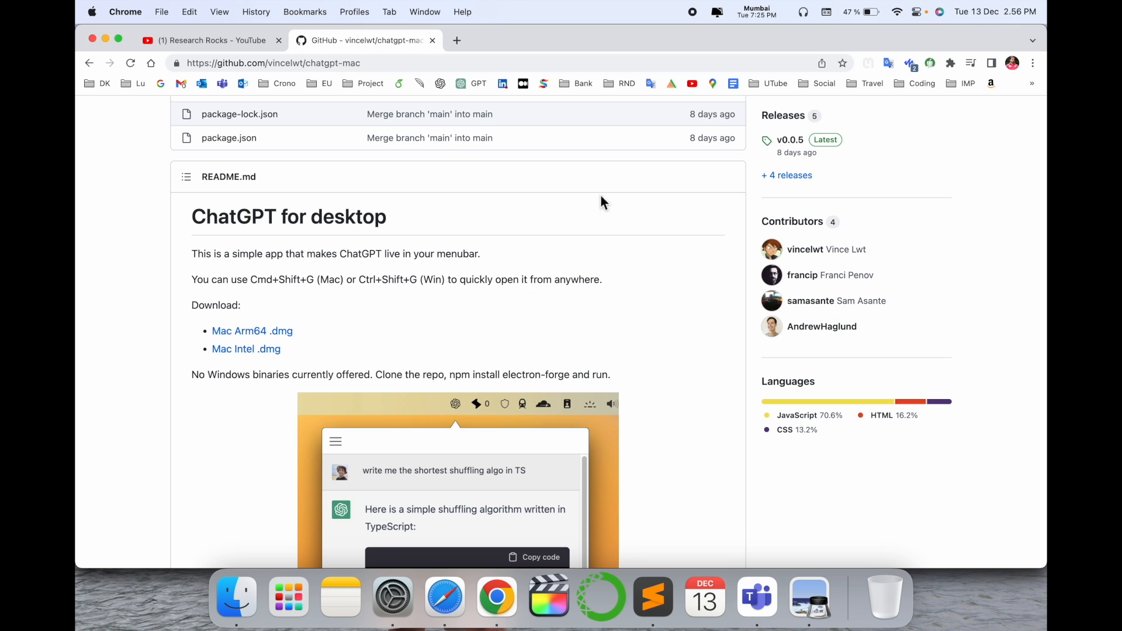
mouse_move(226, 325)
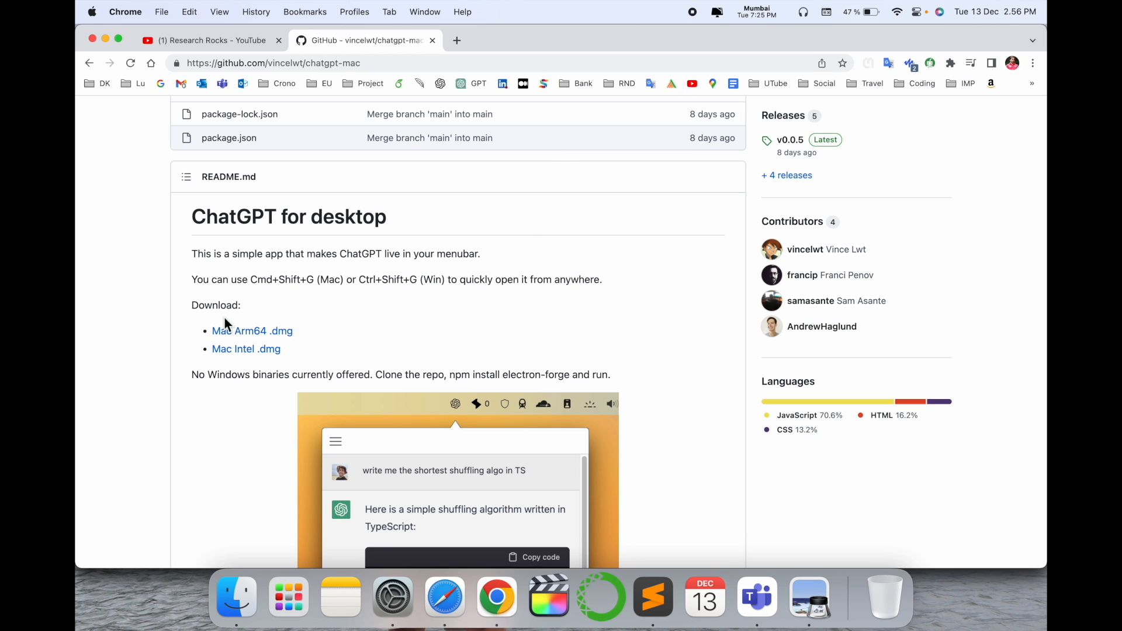
mouse_move(263, 298)
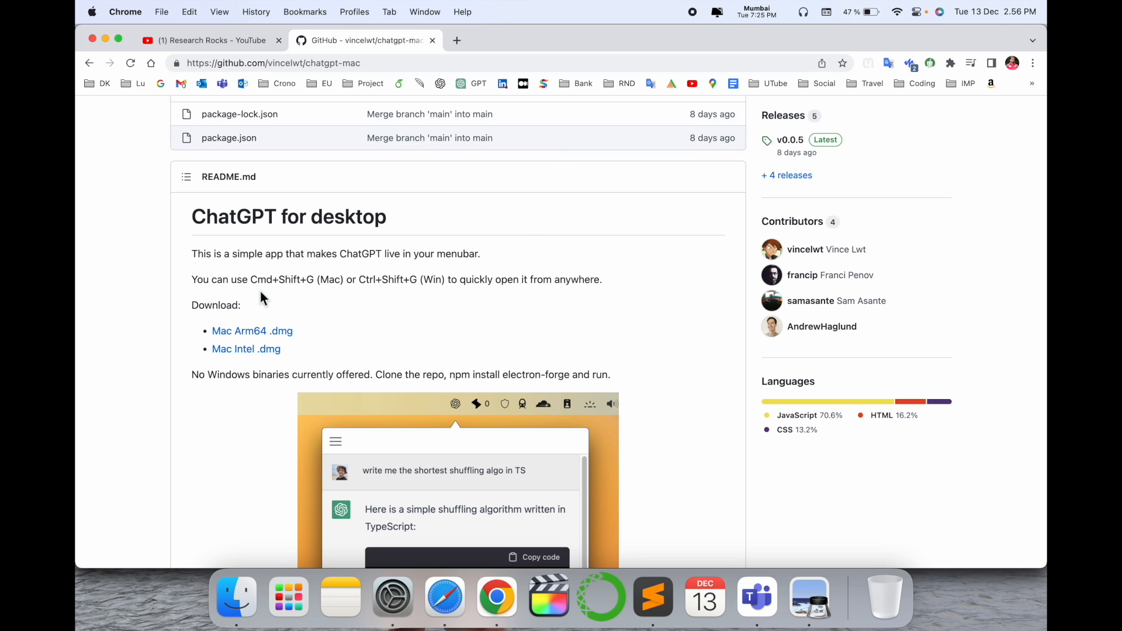
mouse_move(368, 296)
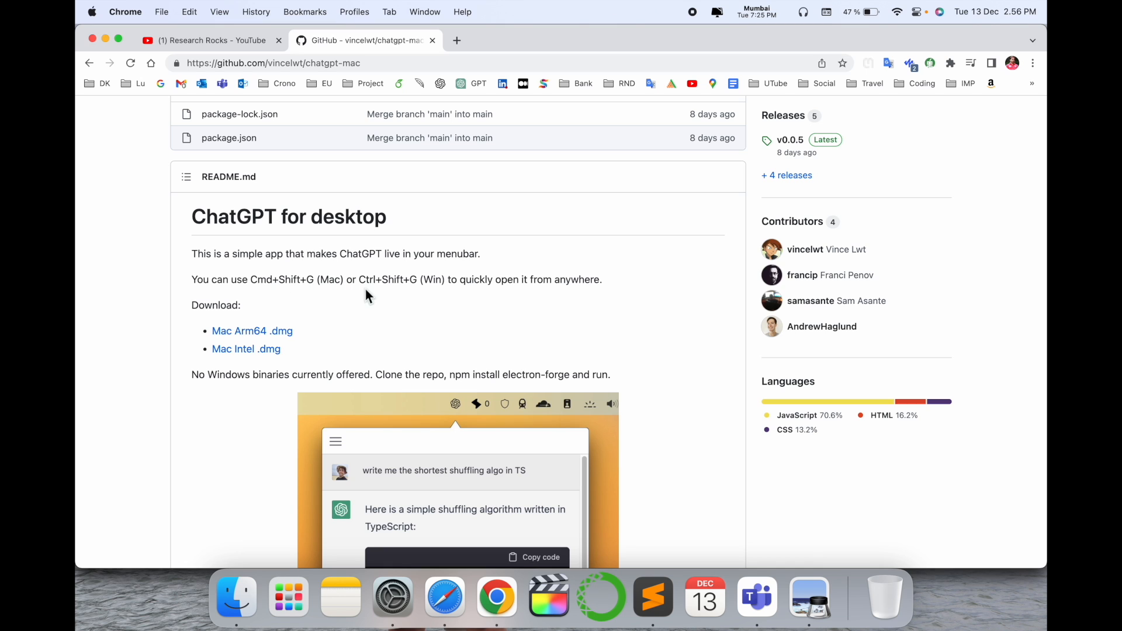
mouse_move(407, 298)
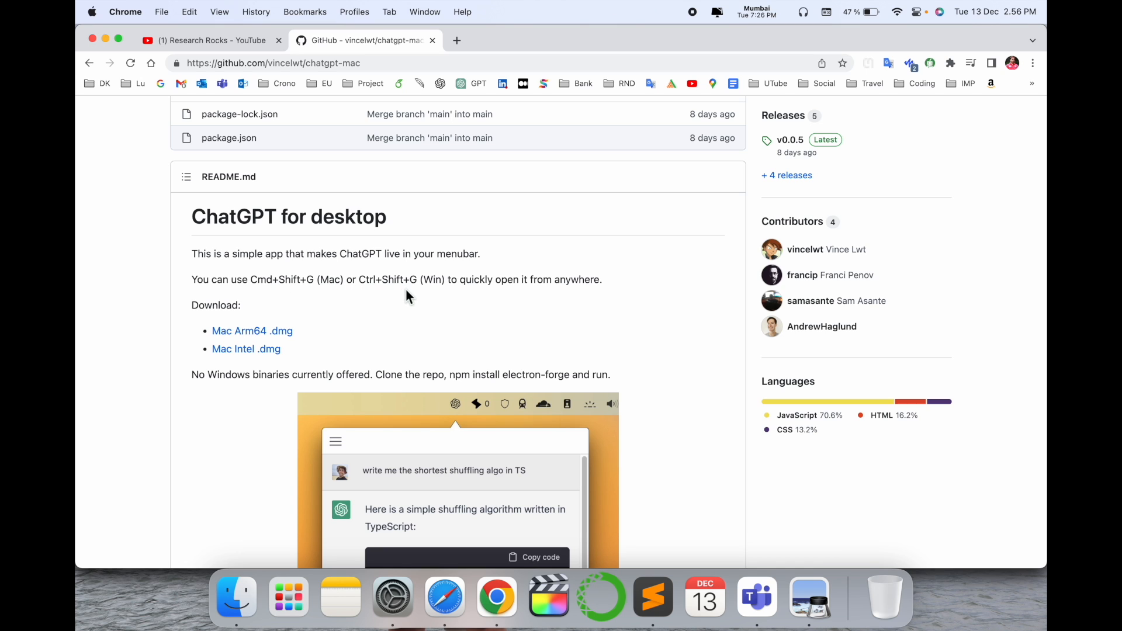
mouse_move(505, 297)
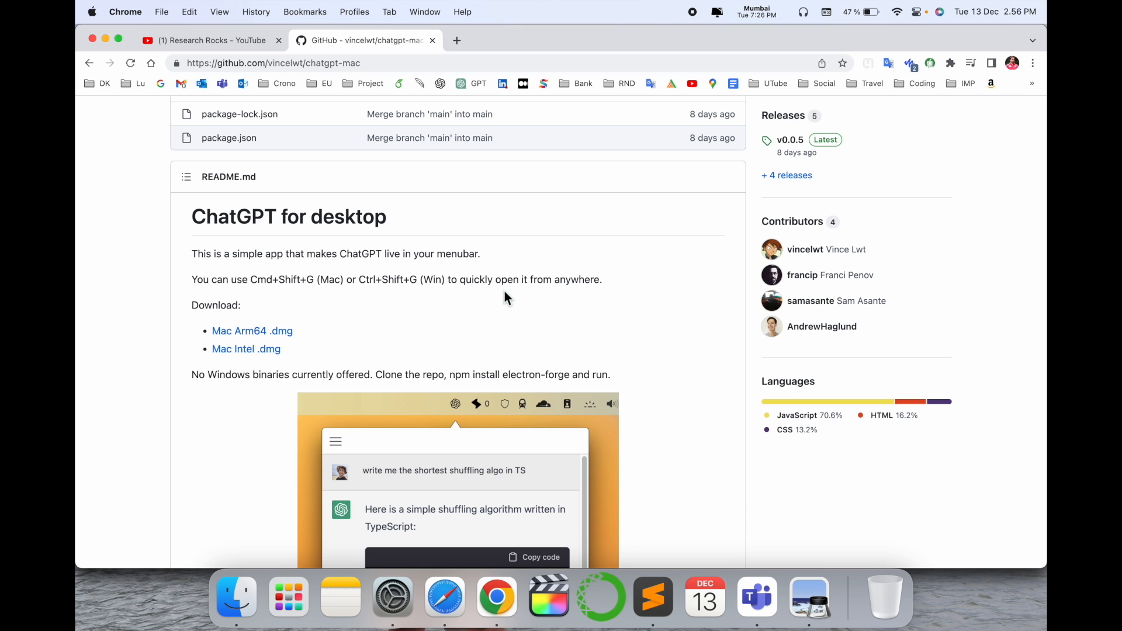
scroll(down, 3)
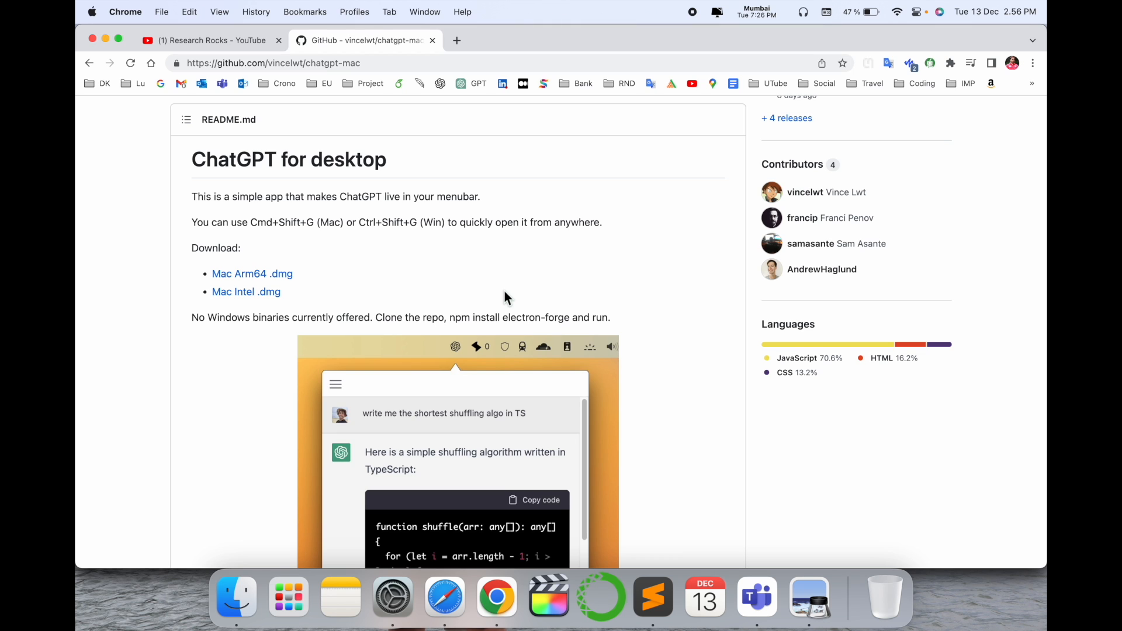
mouse_move(355, 300)
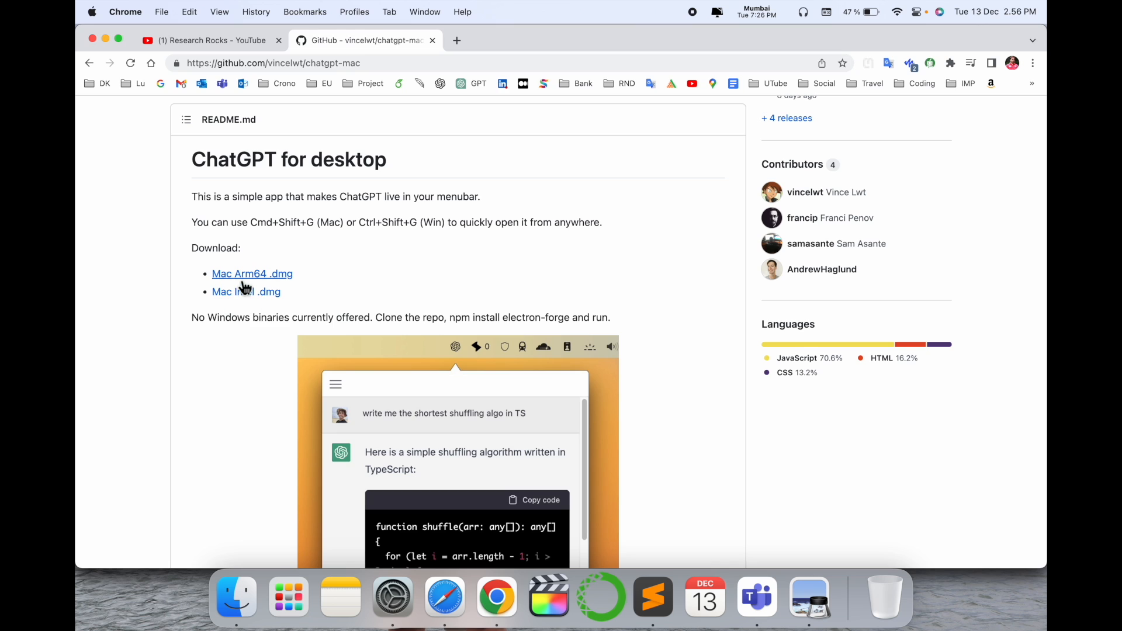
mouse_move(262, 307)
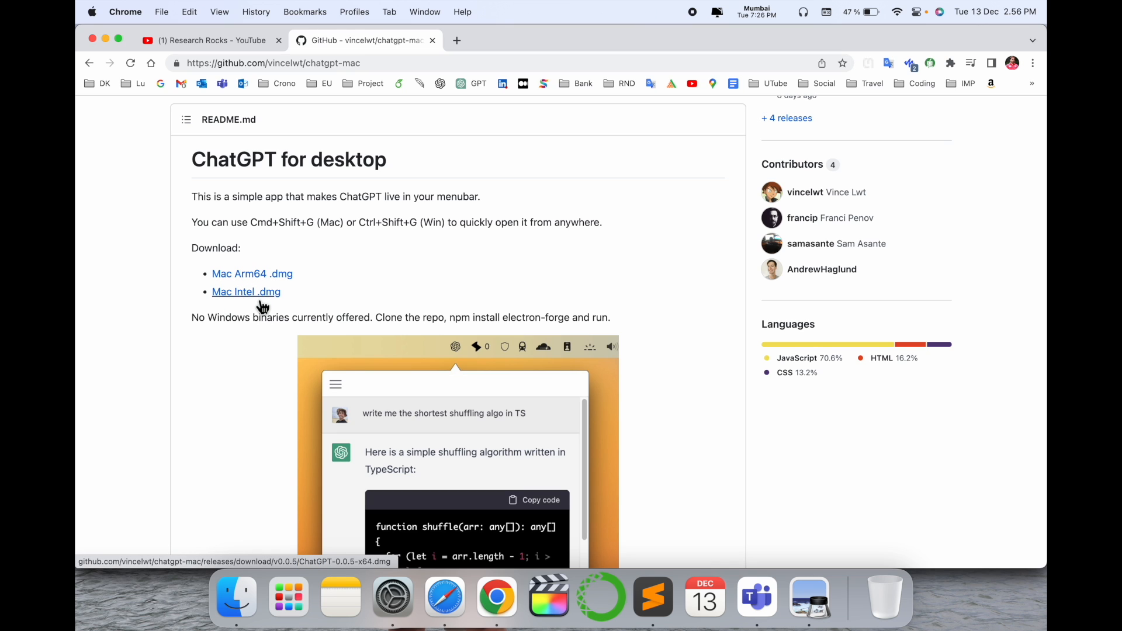
mouse_move(269, 311)
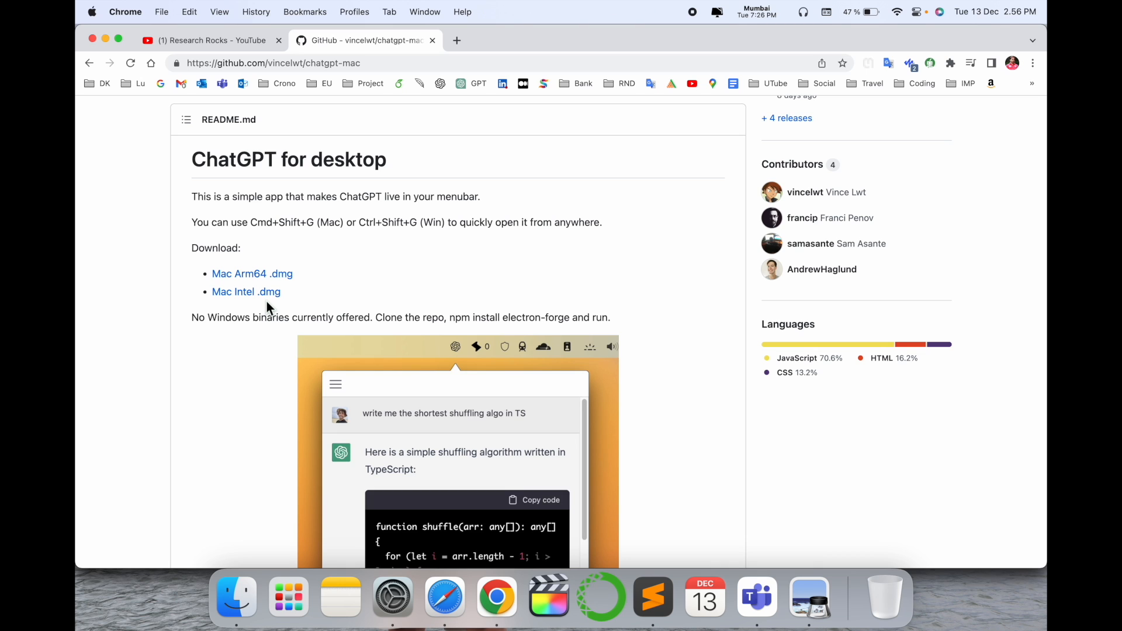
mouse_move(287, 311)
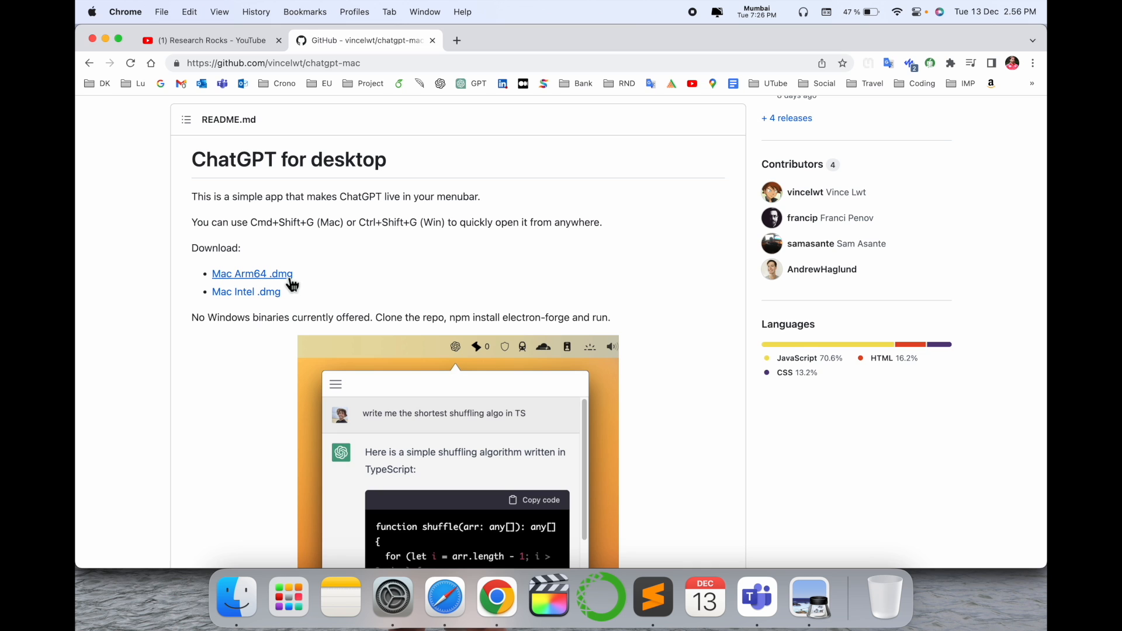
- Download the Mac Arm64 ChatGPT 0.0.5 .dmg and reveal the README's shuffle sample
click(252, 273)
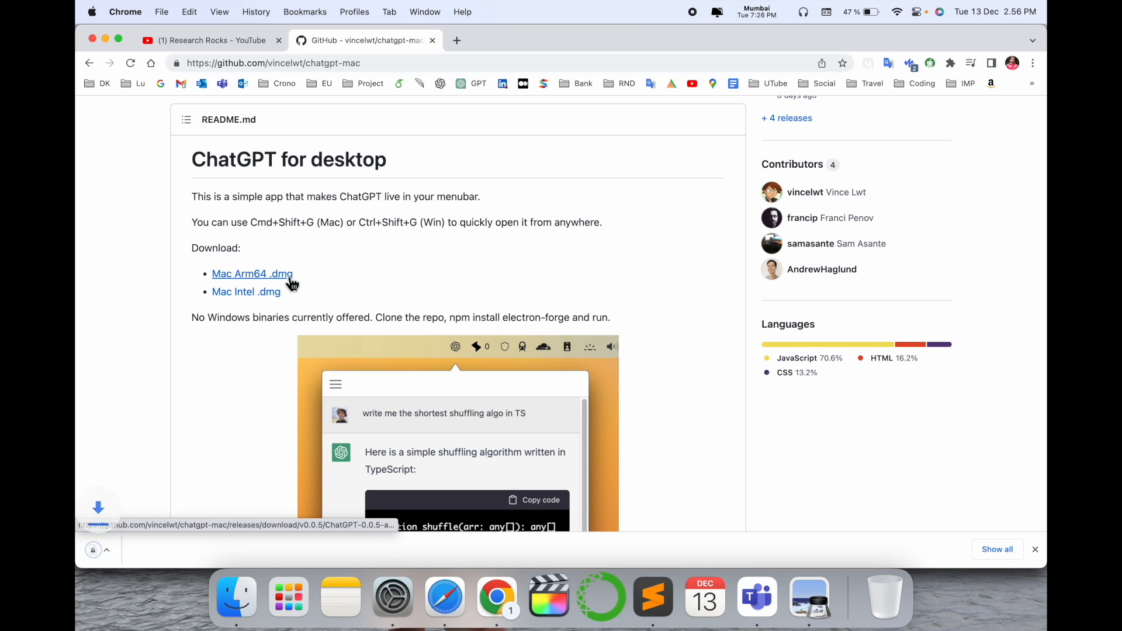
click(252, 274)
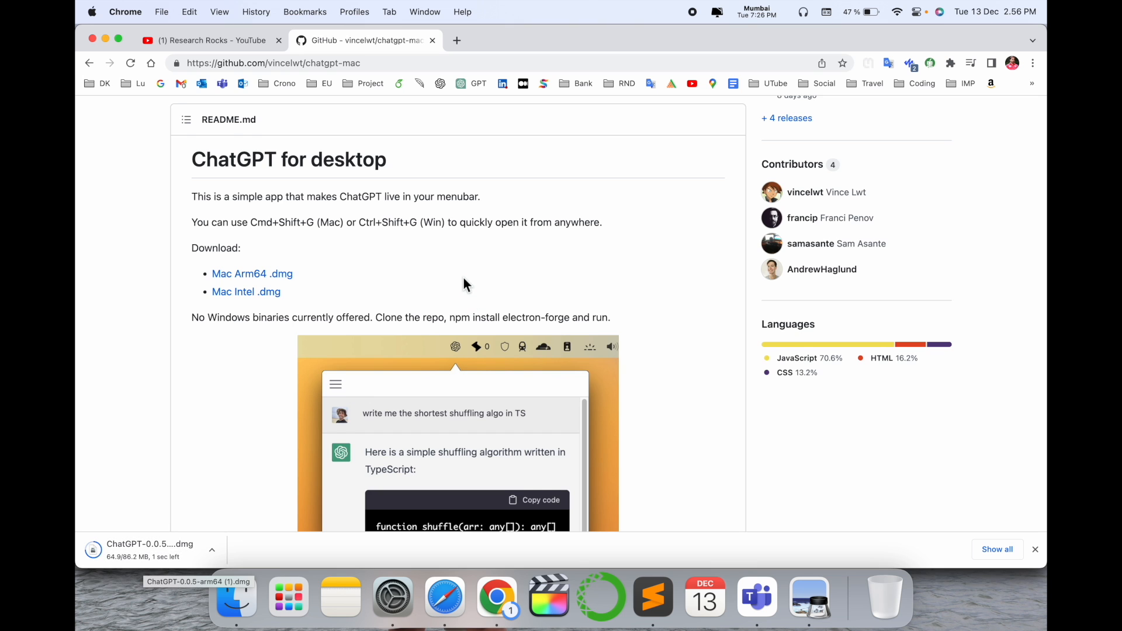
scroll(down, 3)
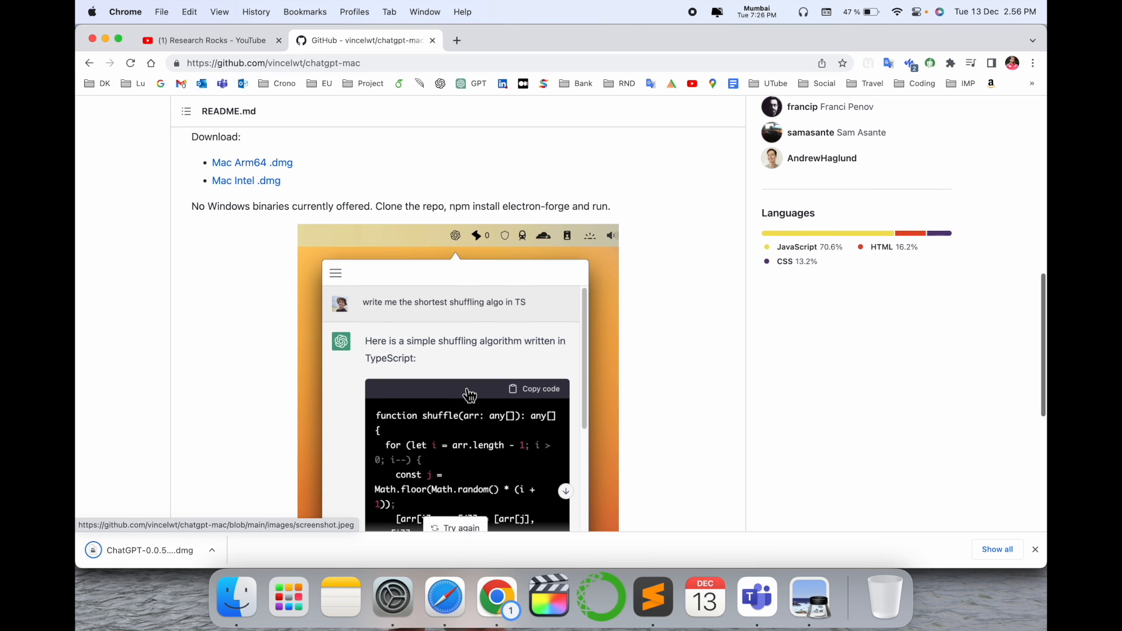
scroll(down, 3)
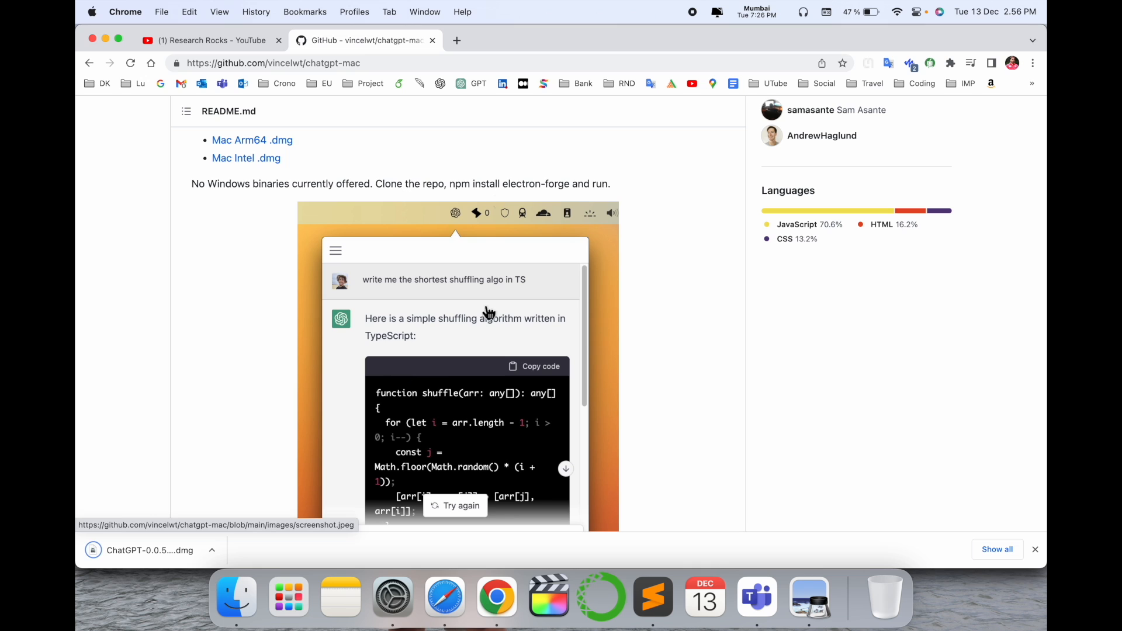
mouse_move(463, 220)
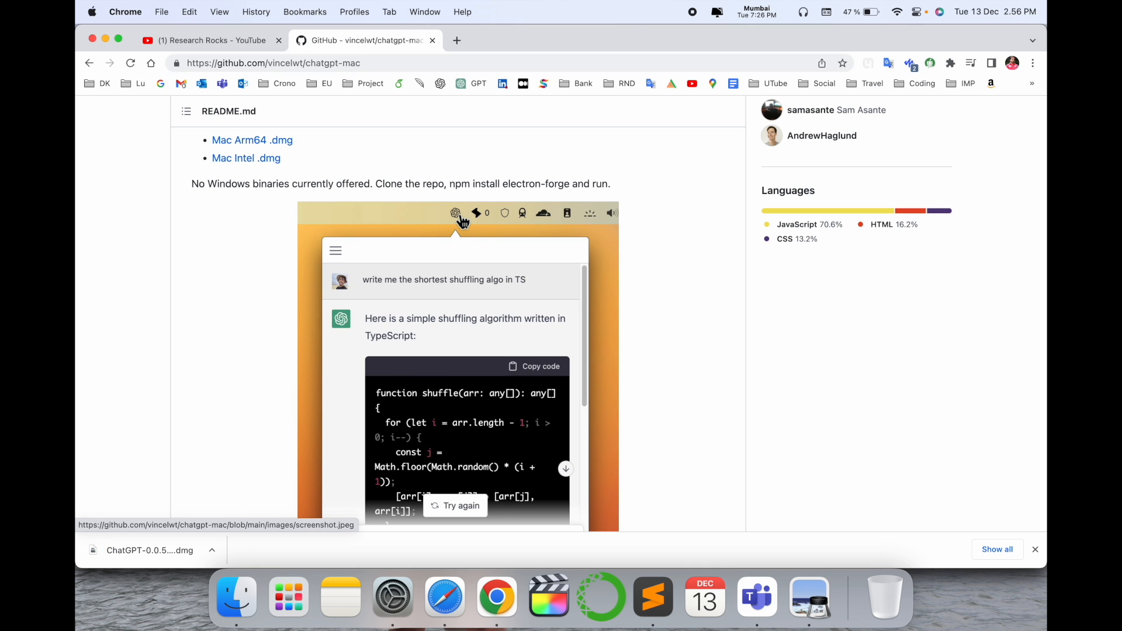
mouse_move(150, 582)
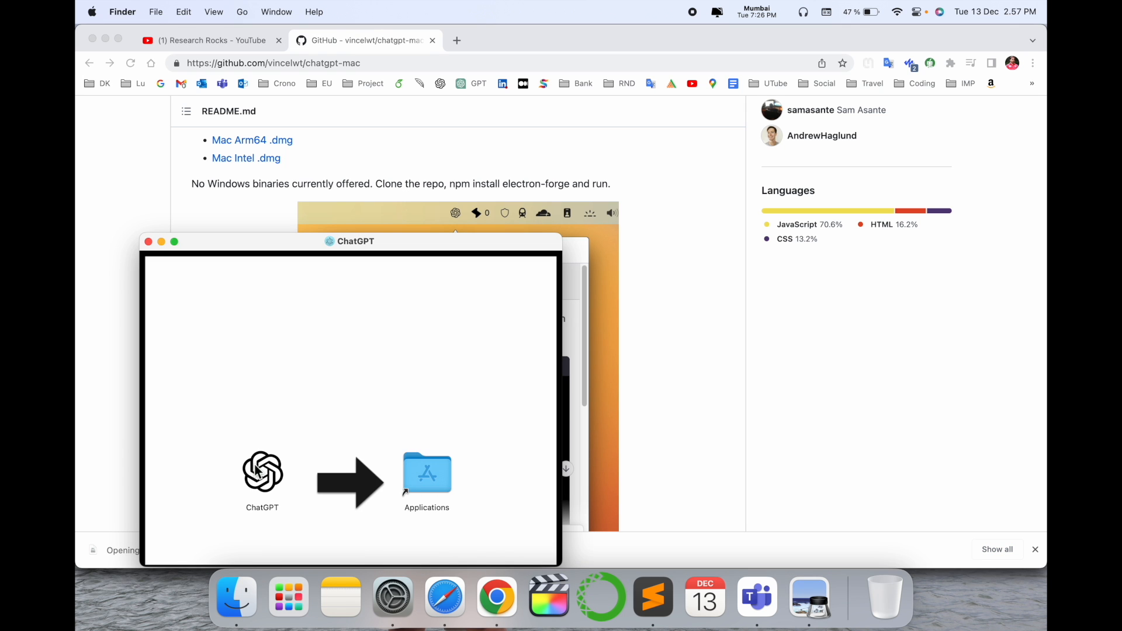
- Show Launchpad to confirm ChatGPT appears among the installed apps
click(262, 472)
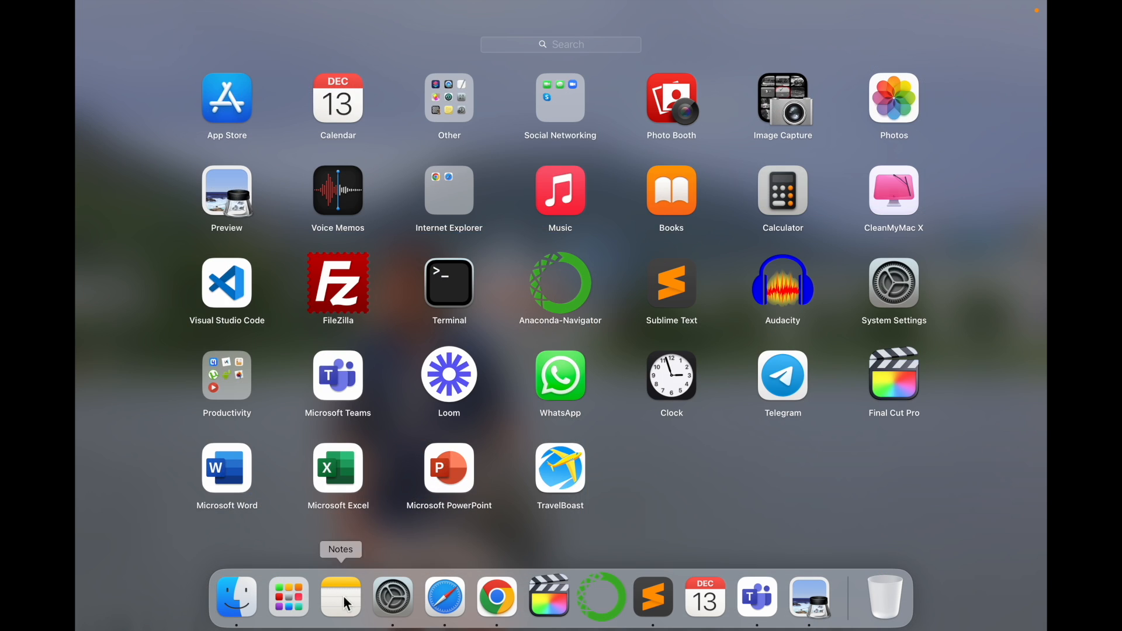
mouse_move(643, 485)
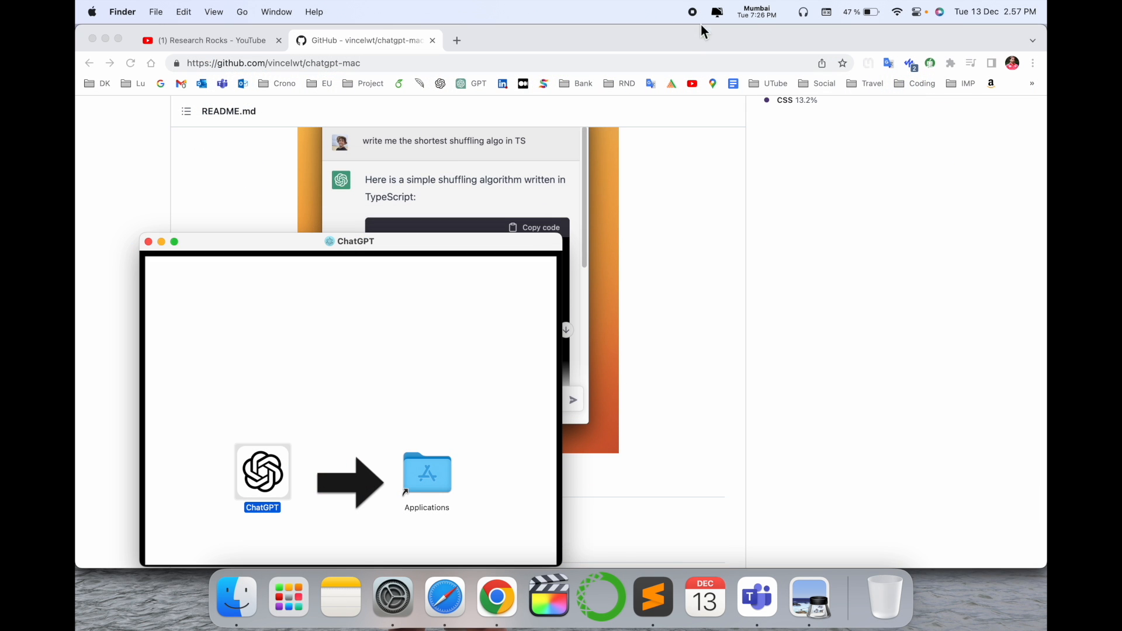
mouse_move(177, 230)
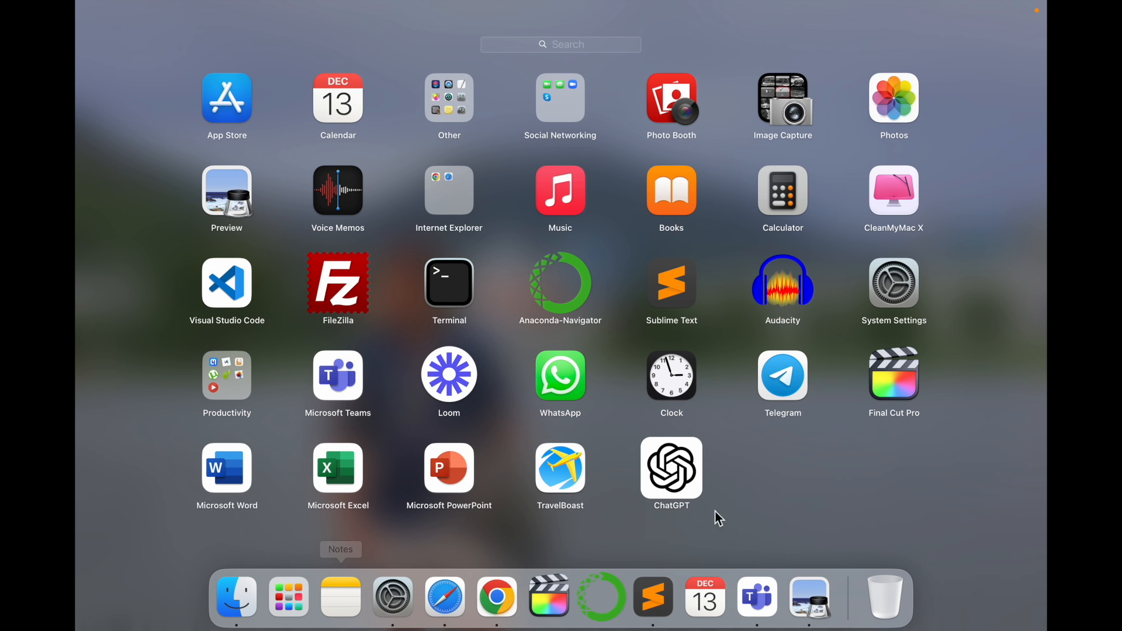
mouse_move(676, 481)
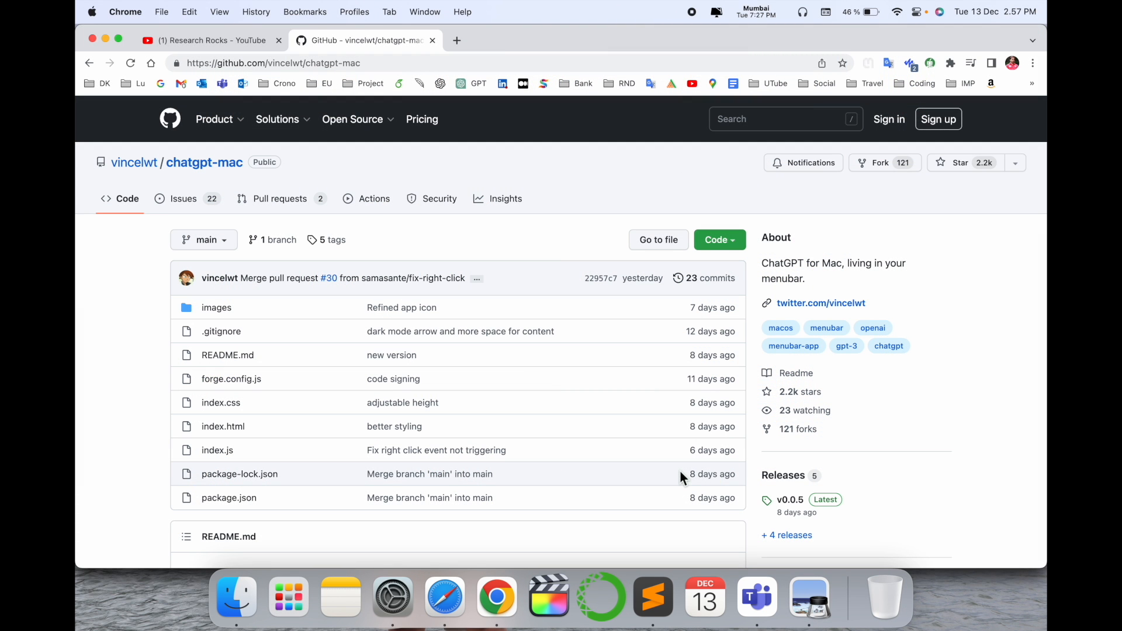
mouse_move(612, 274)
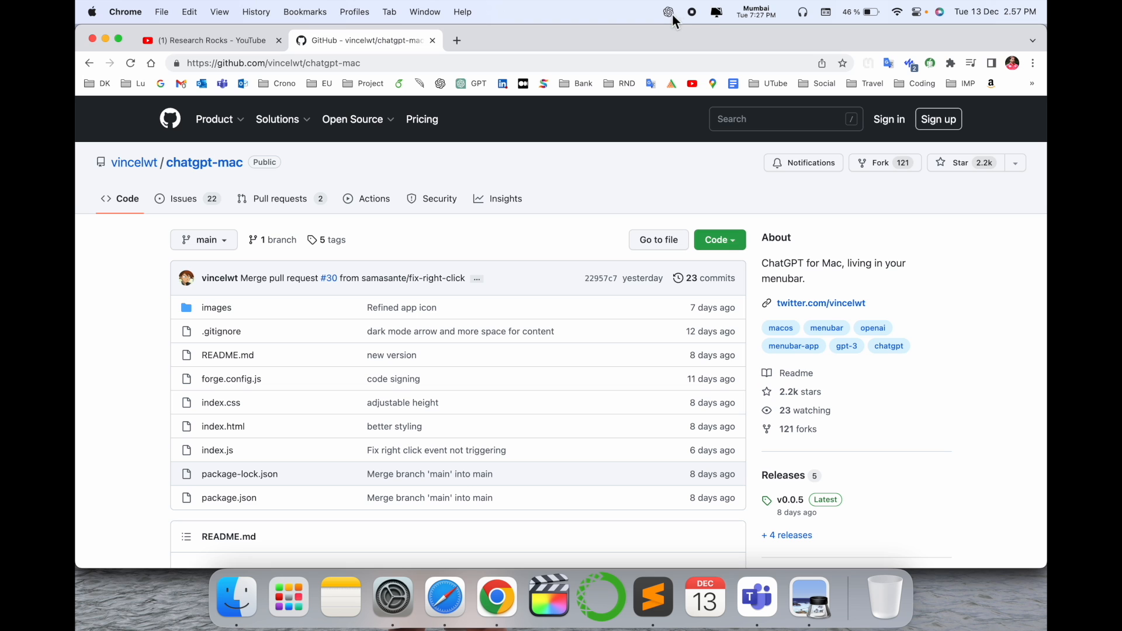
- From the menubar popup, send the 'Explain quantum computing in simple terms' example prompt
click(668, 12)
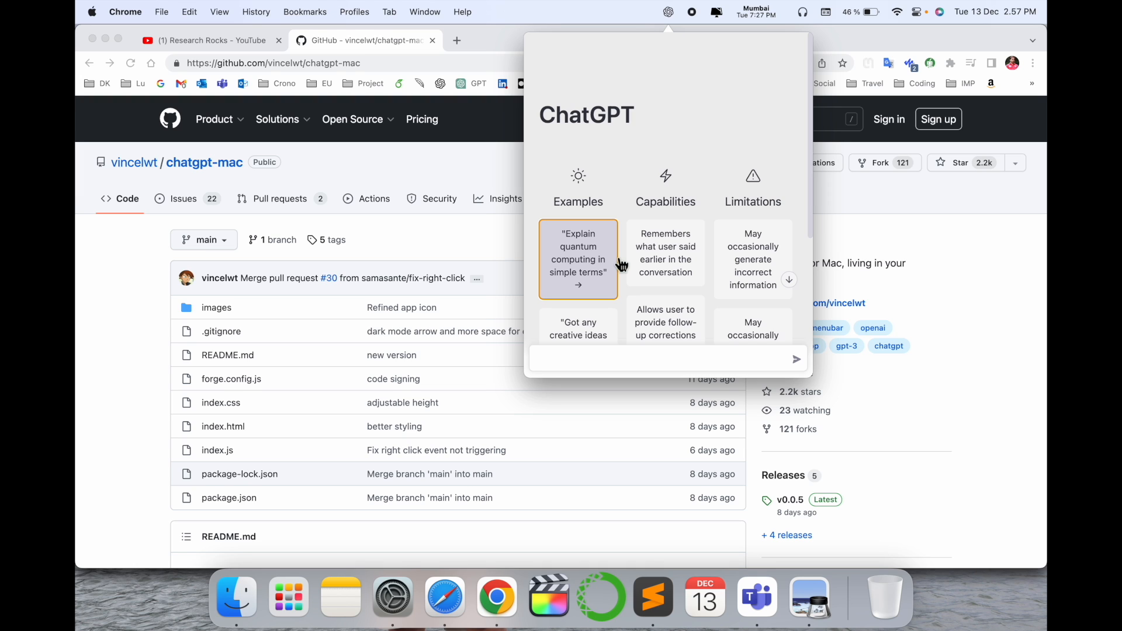
mouse_move(577, 141)
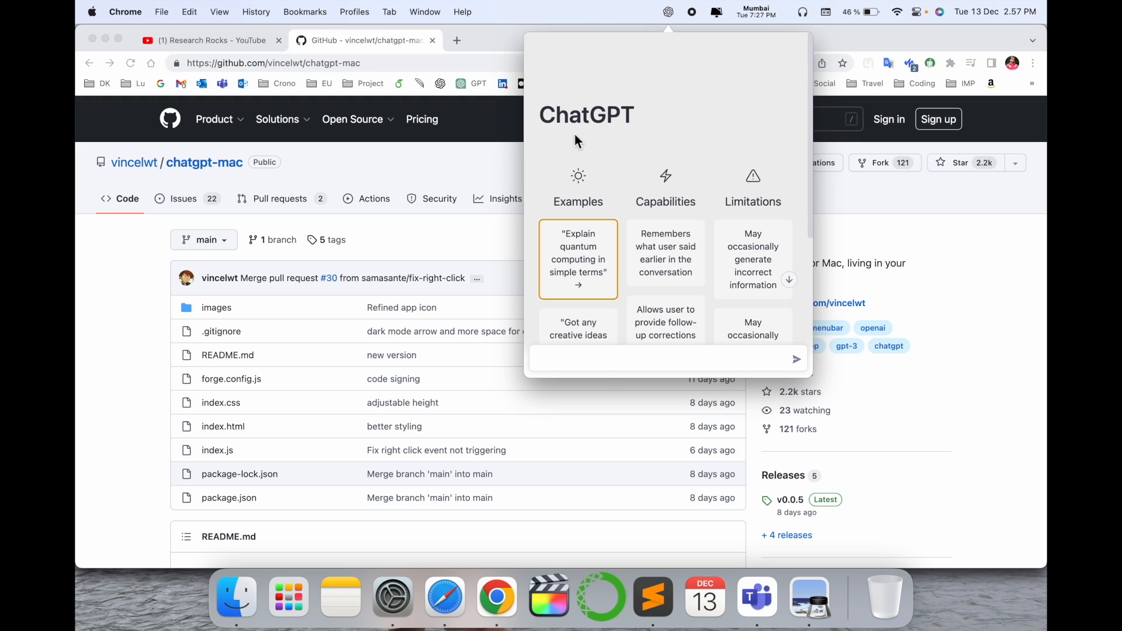
click(578, 259)
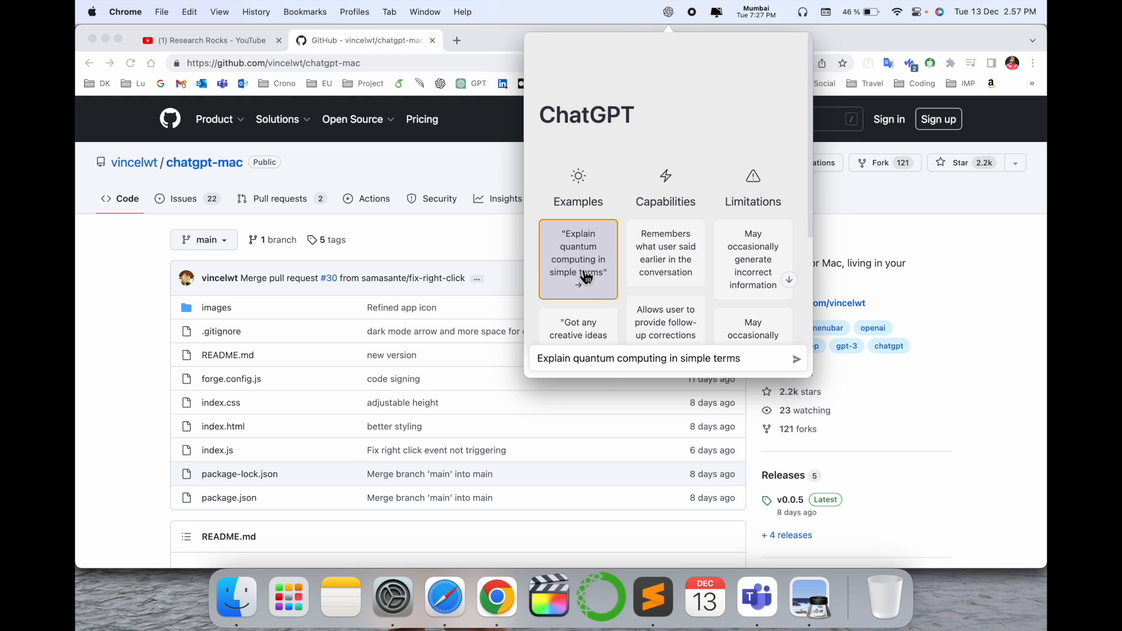
click(577, 259)
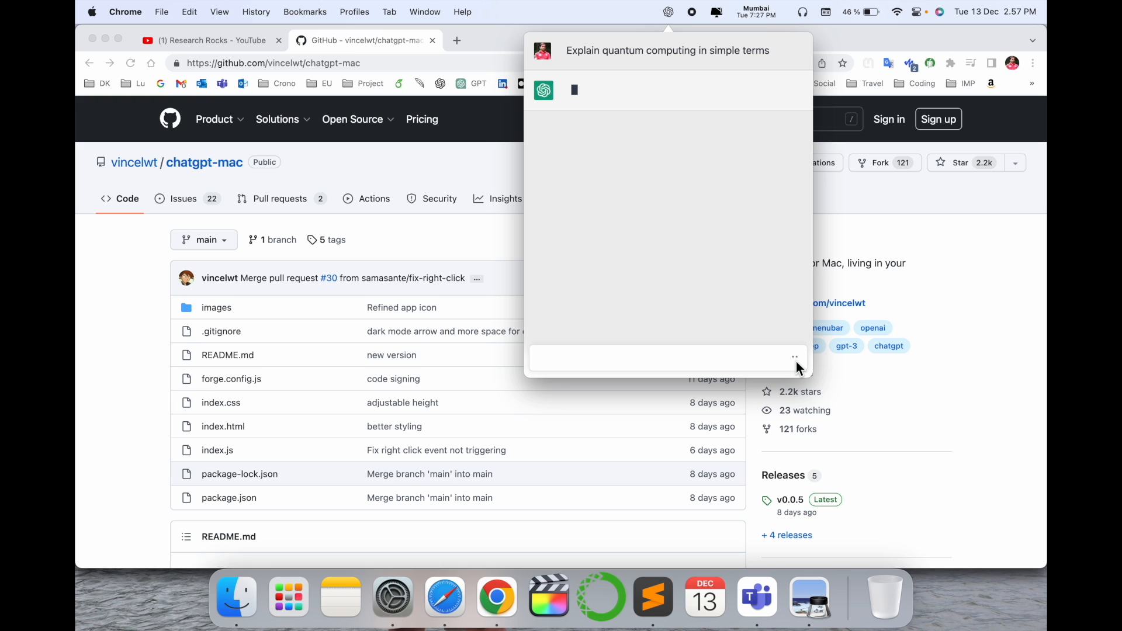
mouse_move(680, 296)
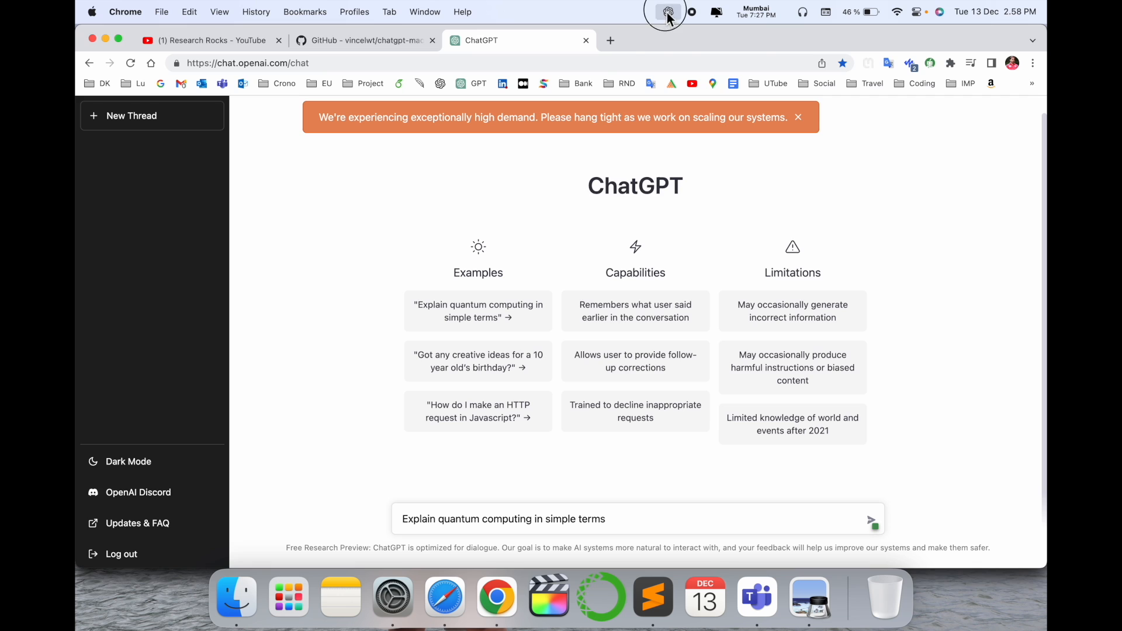
- View the qubits answer in the popup and draft the follow-up 'hello use google'
click(666, 12)
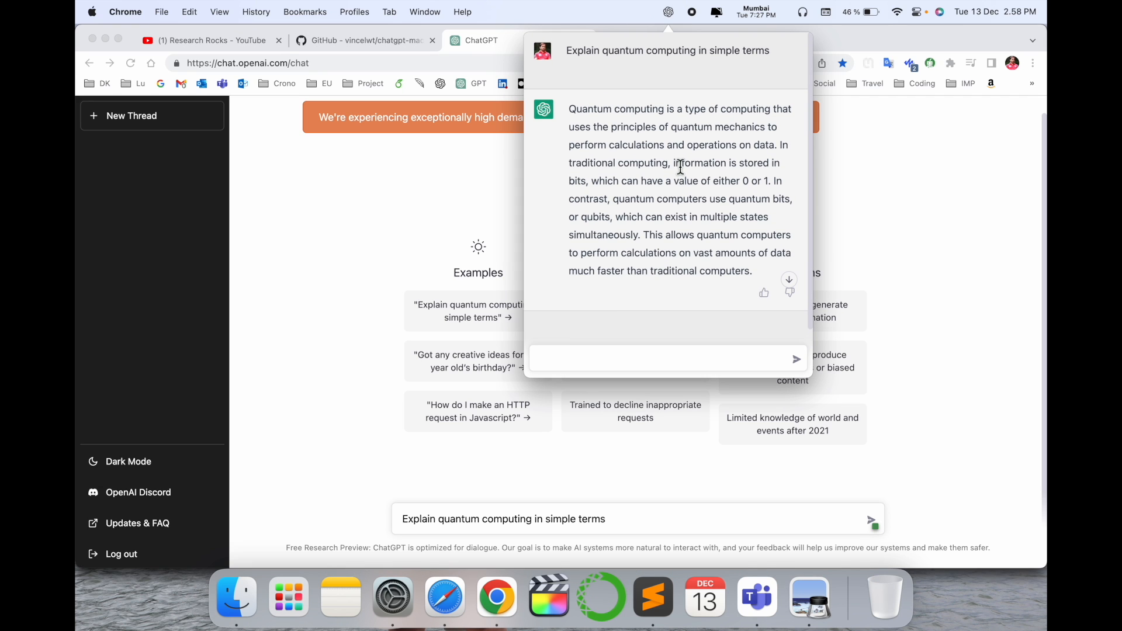
mouse_move(466, 222)
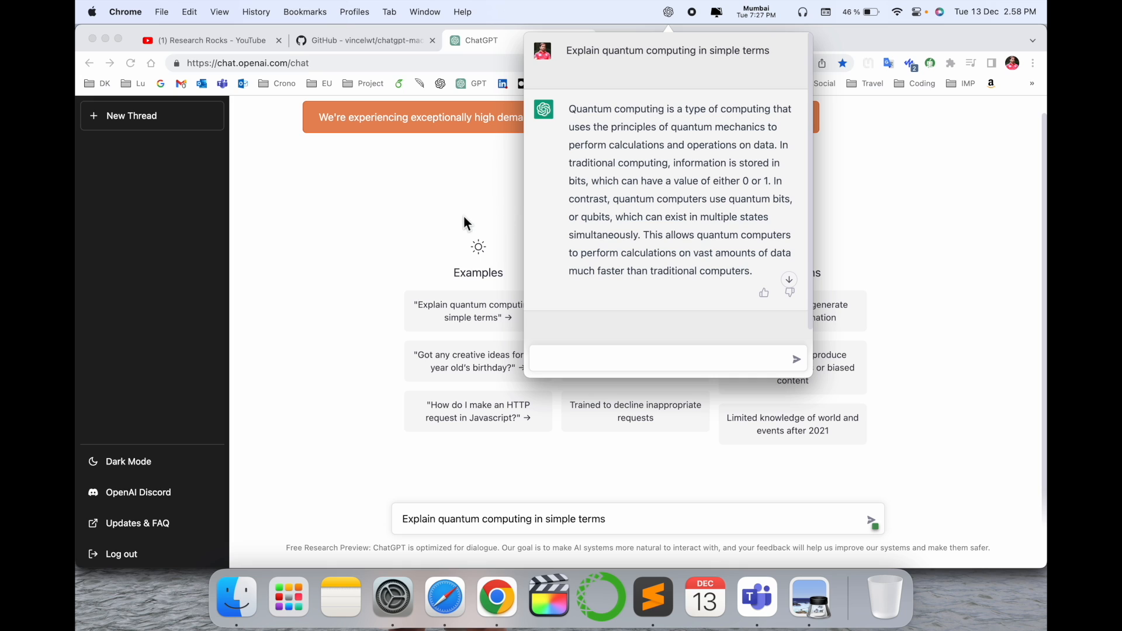
mouse_move(463, 225)
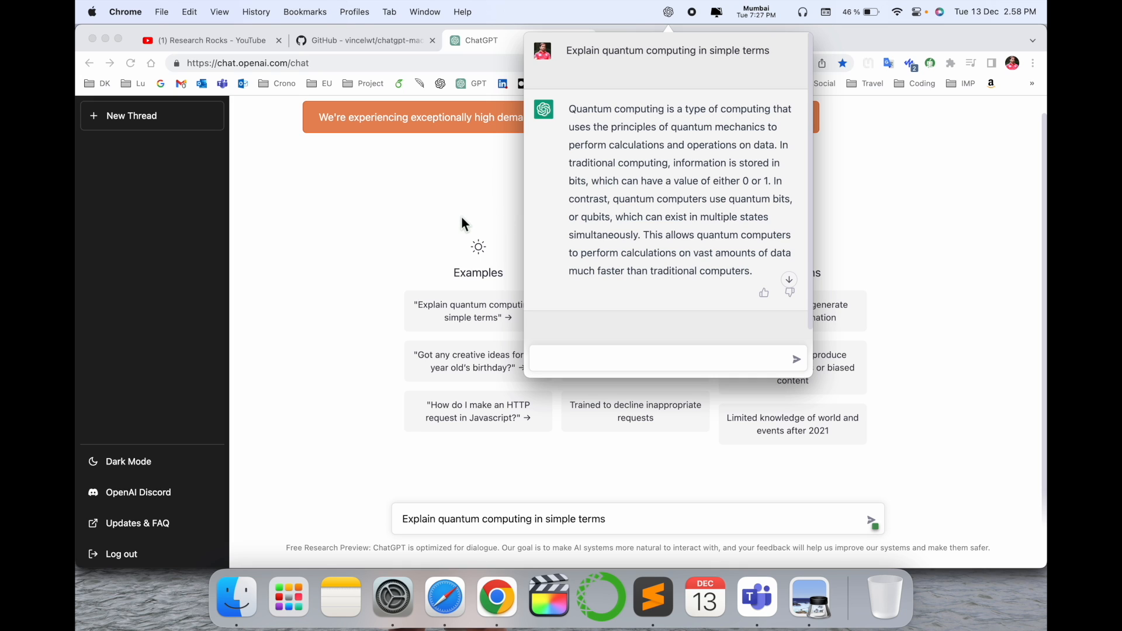
mouse_move(656, 218)
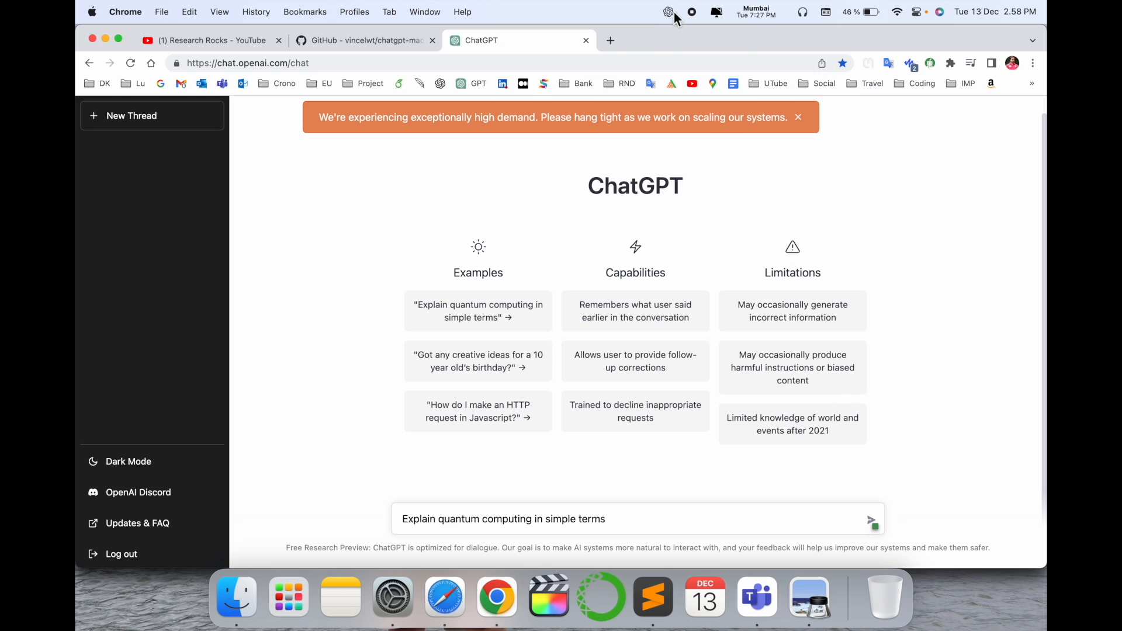
click(665, 12)
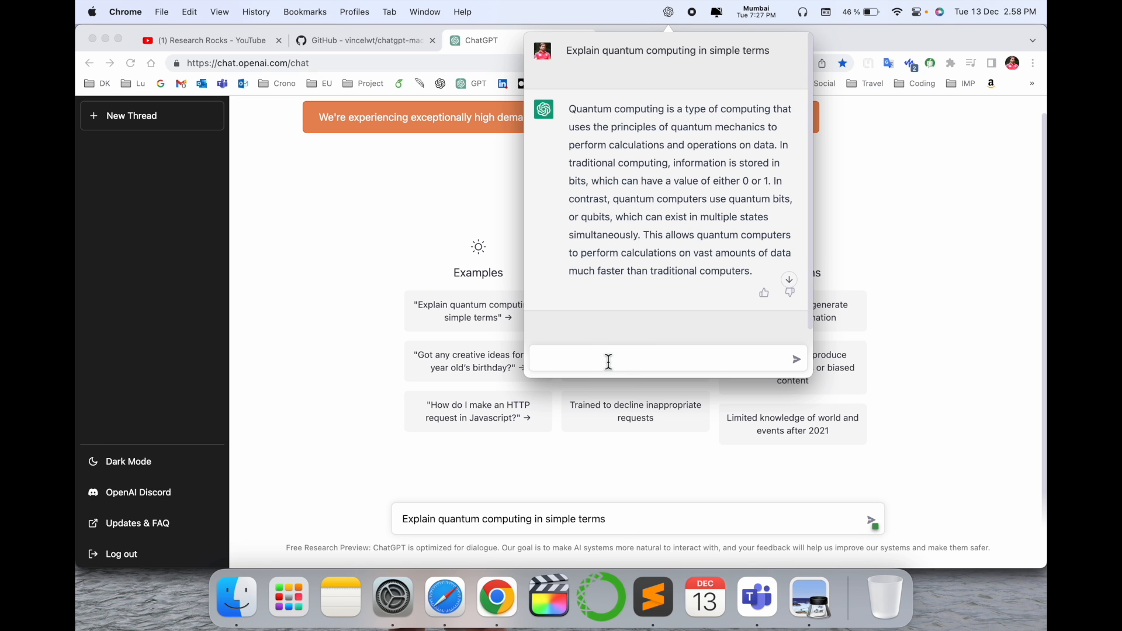
text(hello)
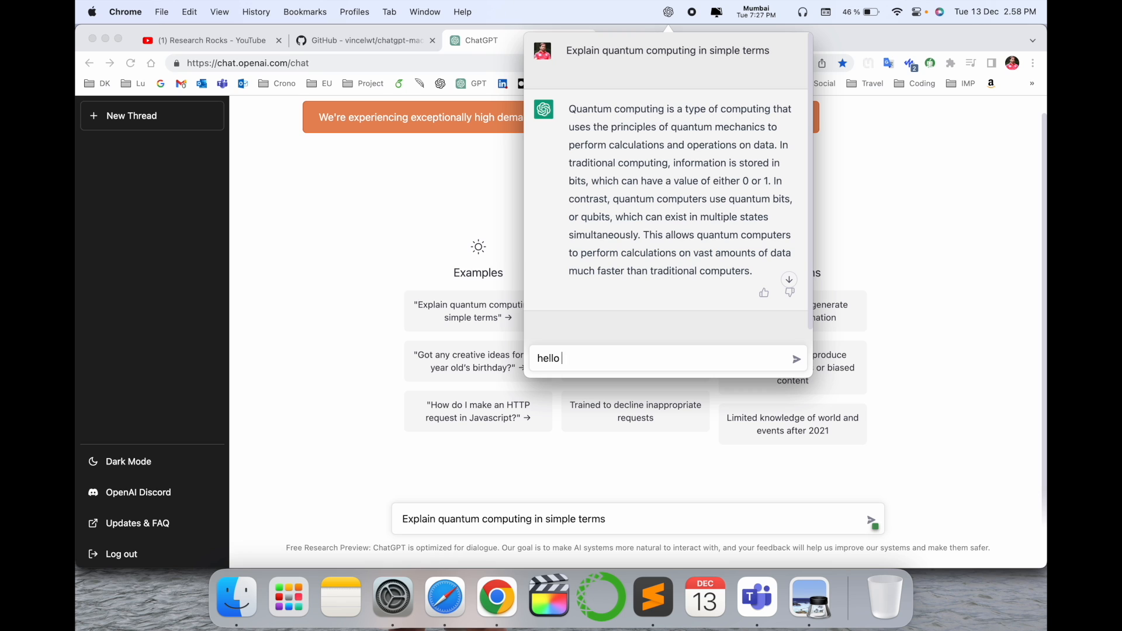
text(use google)
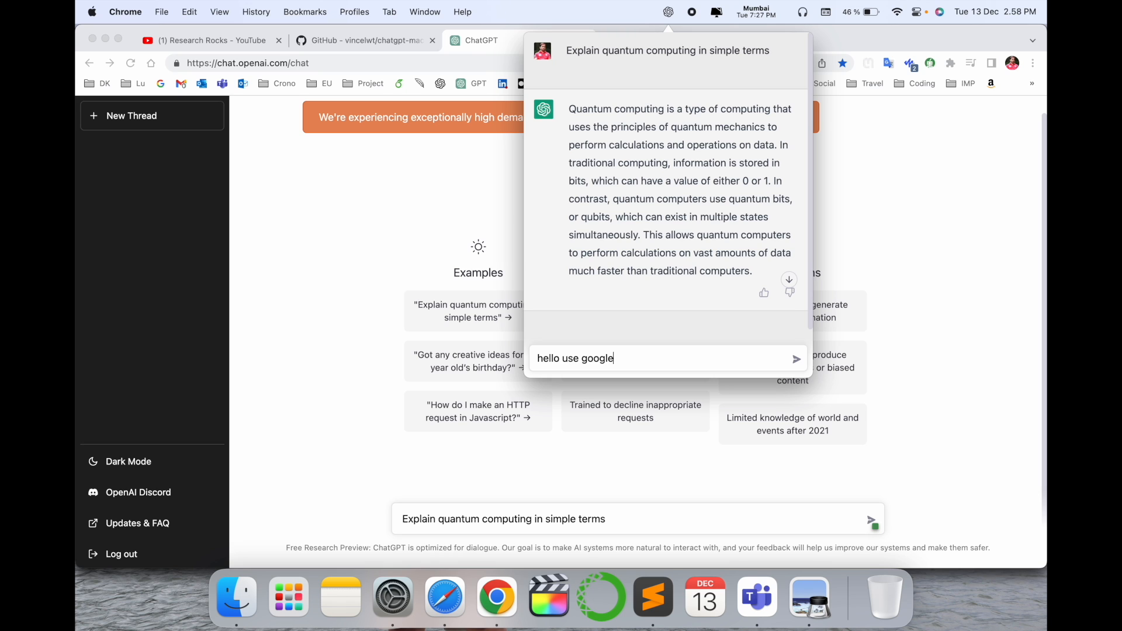